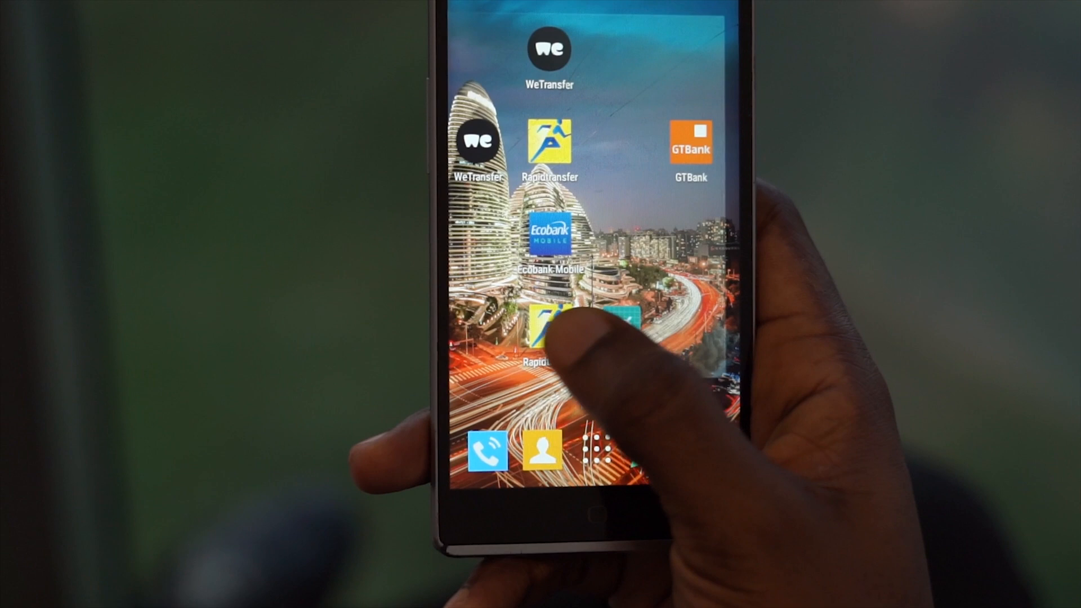
- Open the installed decluttered launcher from its Play Store page
scroll("left", 3)
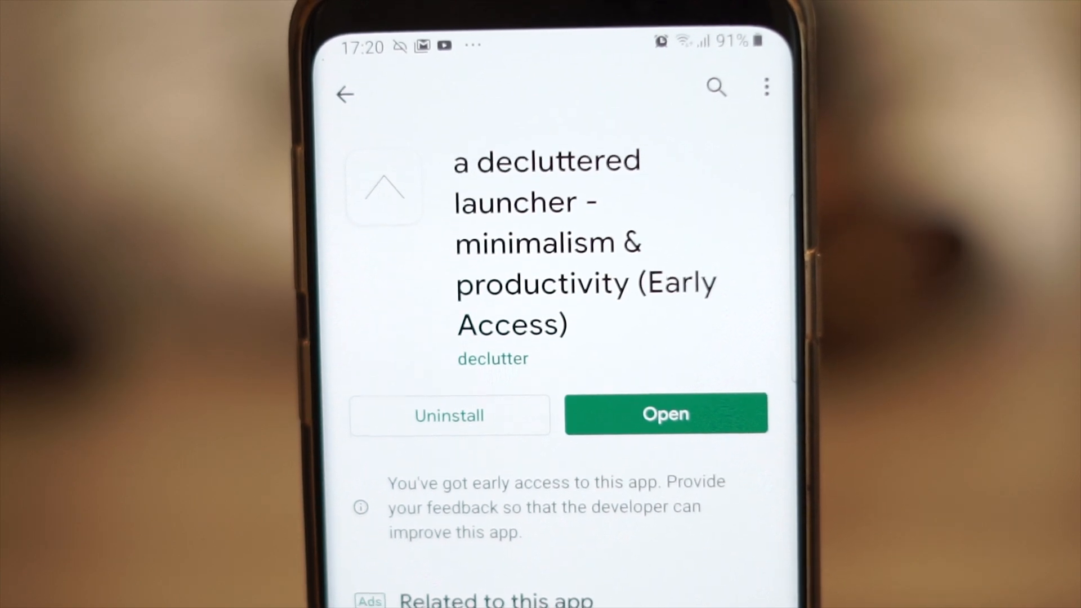
left_click(666, 413)
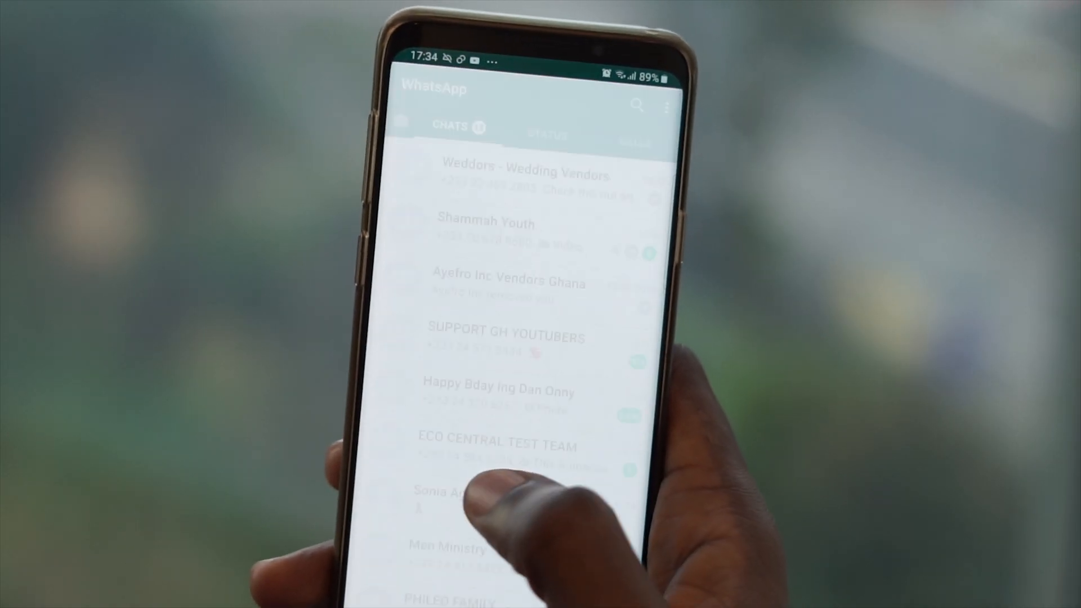
- Search the app list, trying 'ca' and 's', then filter to 'in'
scroll("down", 3)
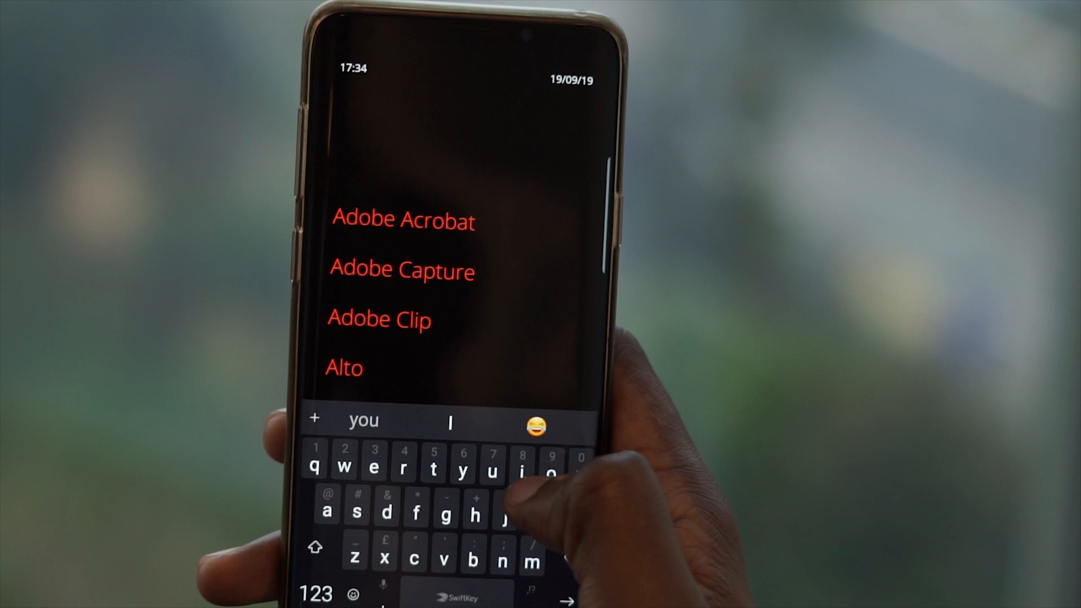
type("ca")
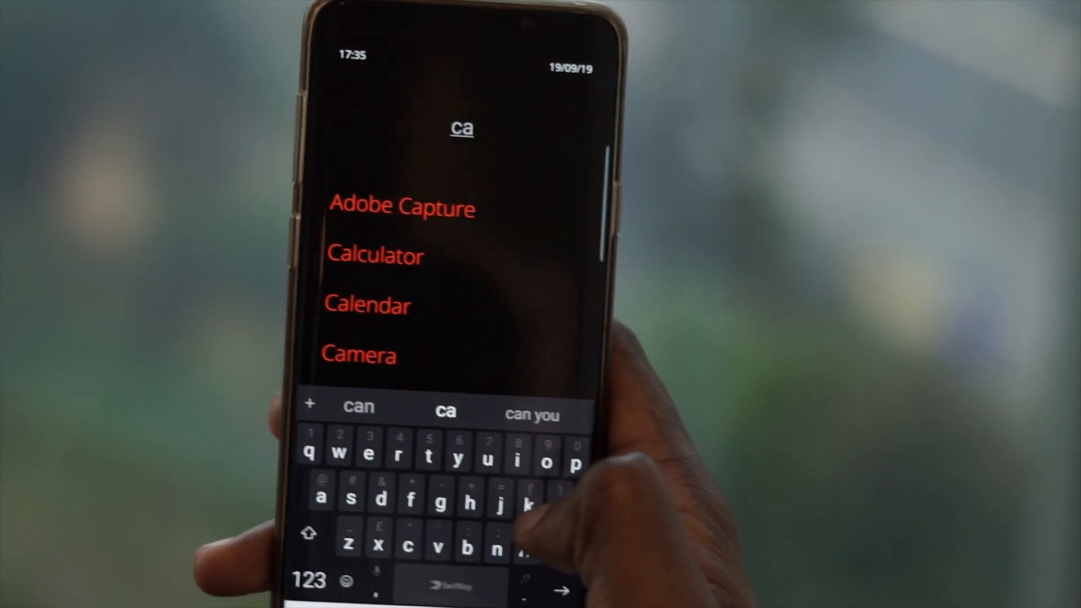
left_click(359, 354)
type("in")
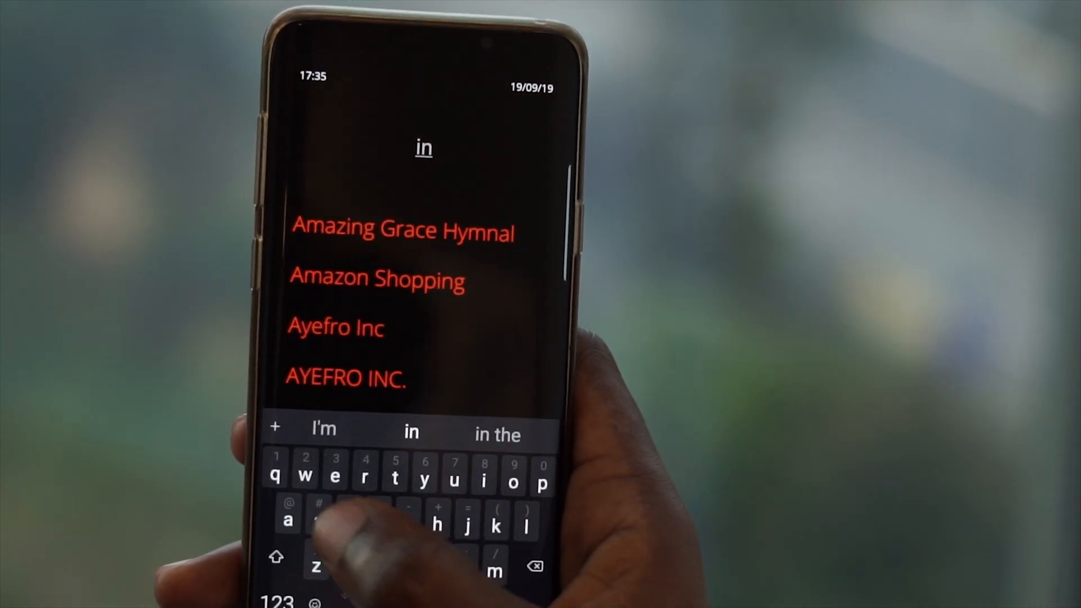
type("s")
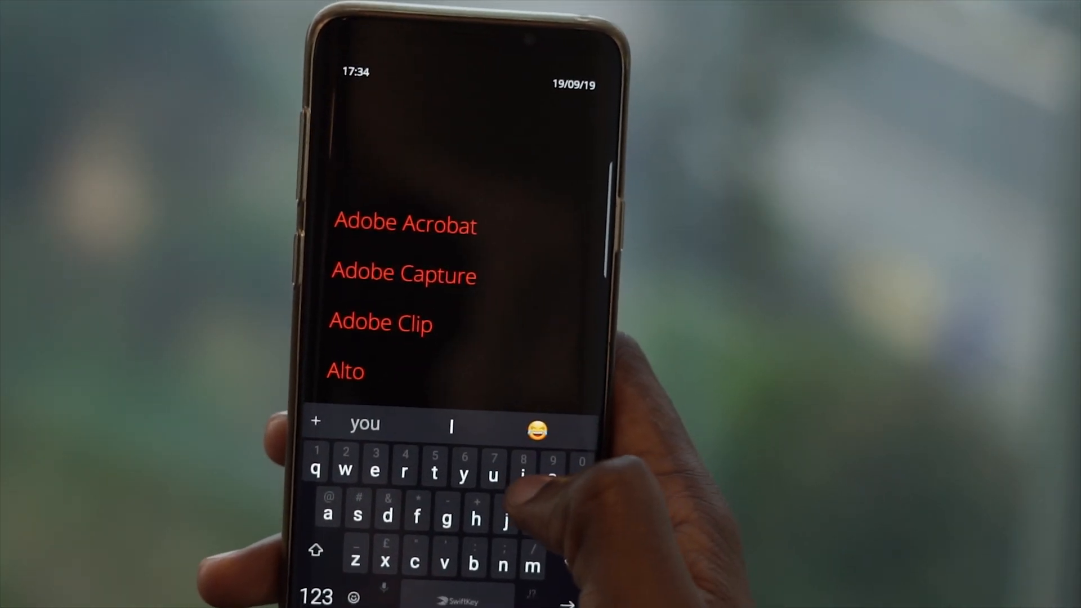
type("ca")
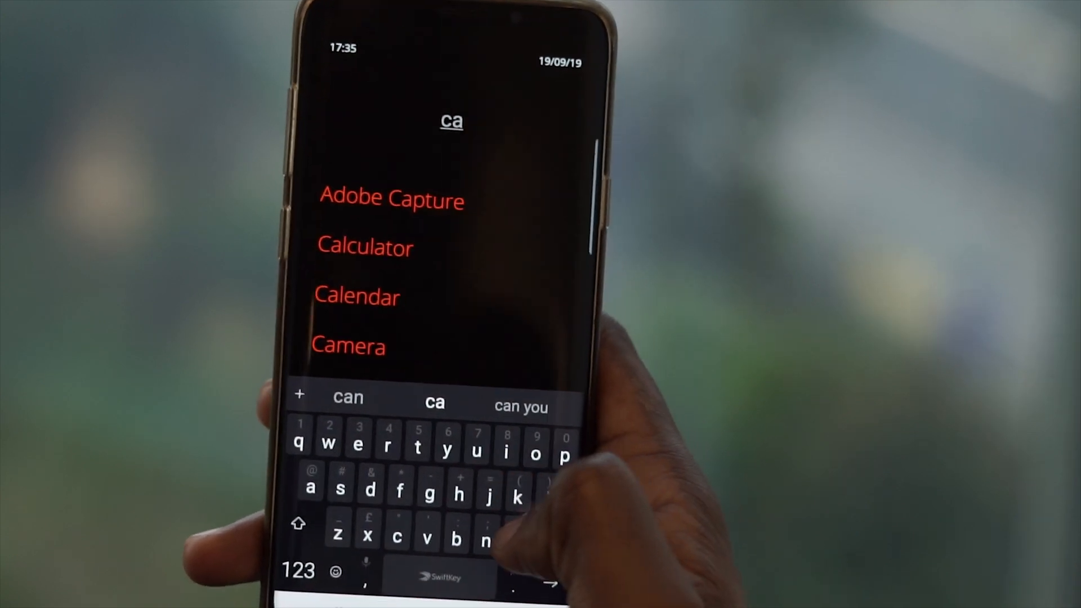
left_click(347, 345)
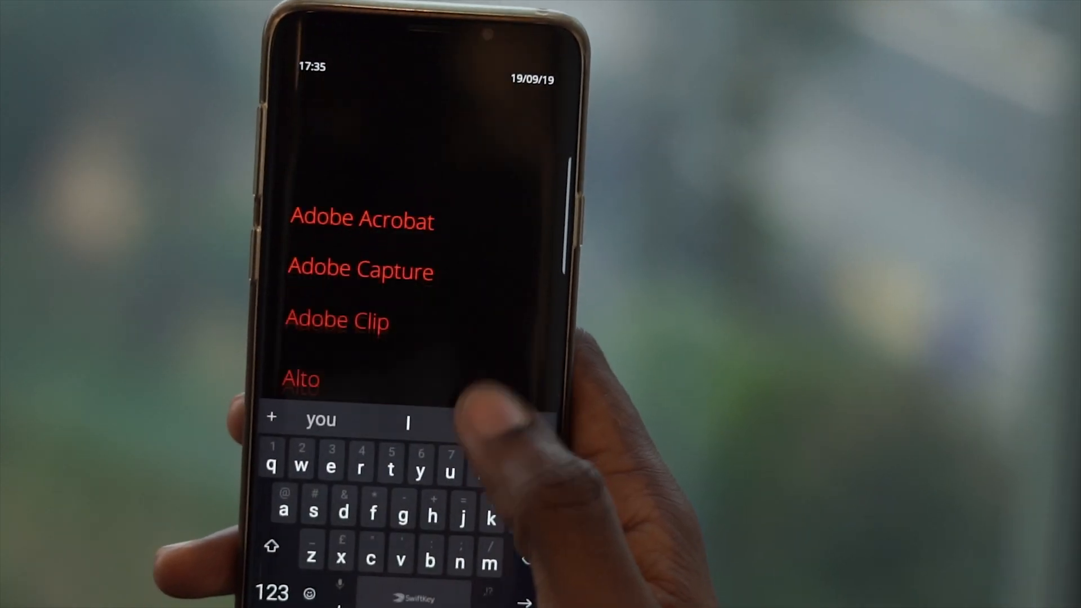
type("in")
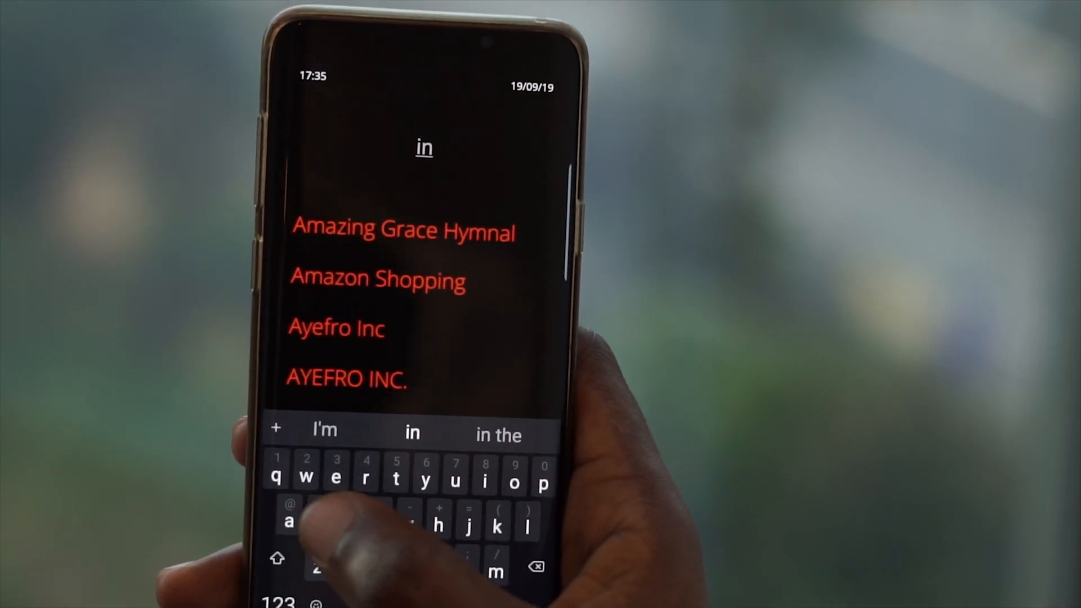
- Switch the 'hide calendar' setting so it reads 'calendar'
type("s")
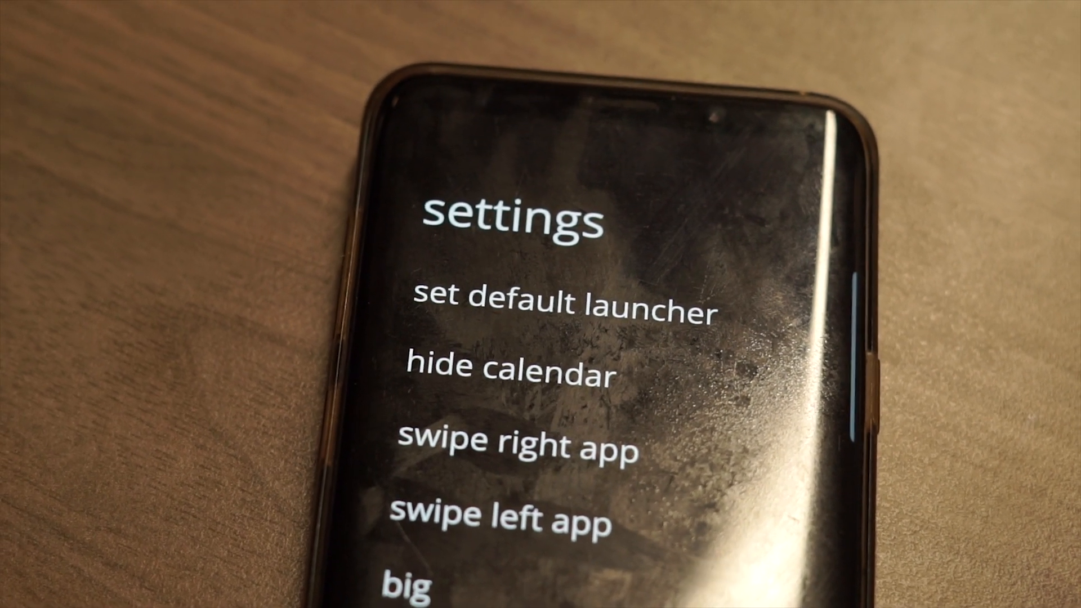
left_click(510, 365)
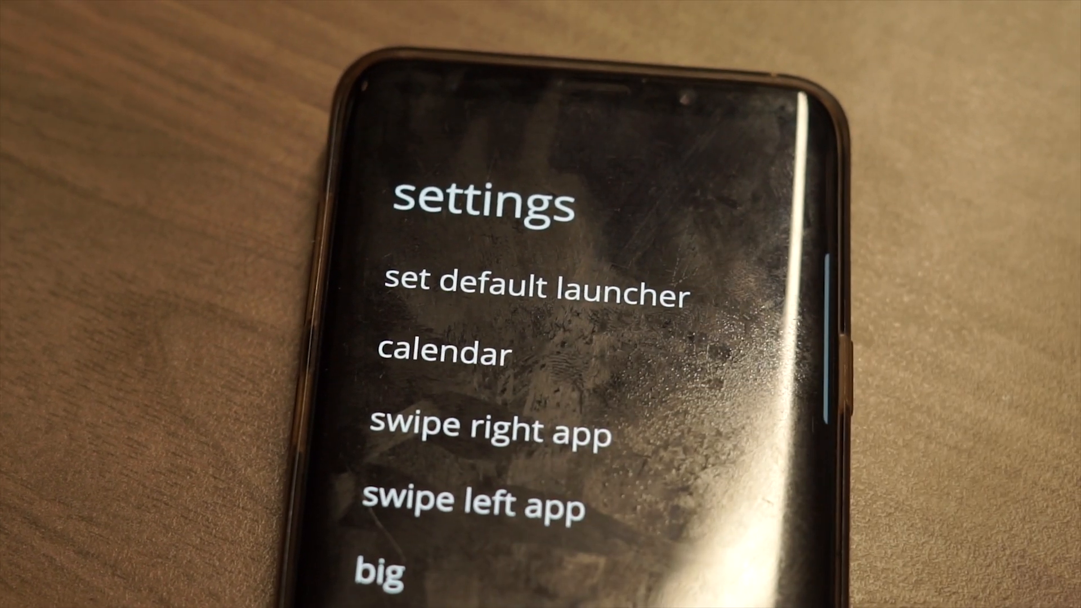